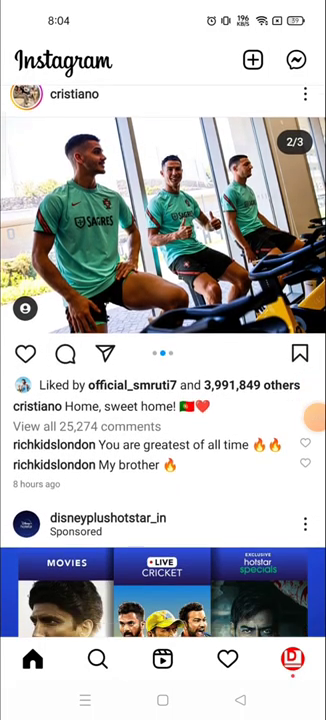
# Scroll through the home feed before heading to the profile's options menu
pyautogui.scroll(-3)
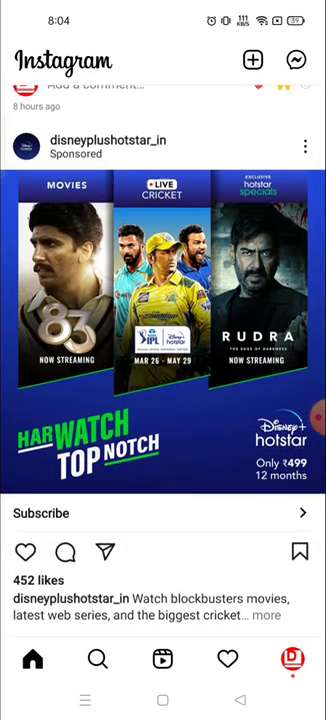
pyautogui.scroll(3)
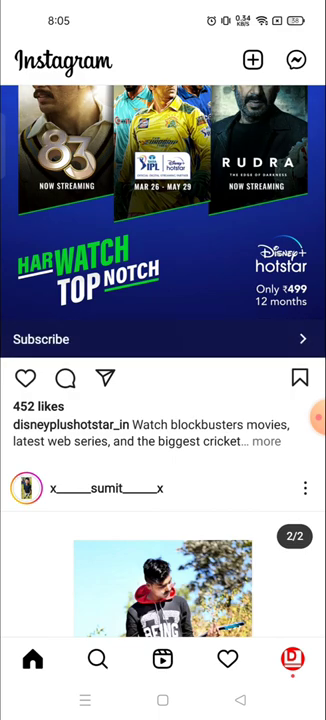
pyautogui.scroll(3)
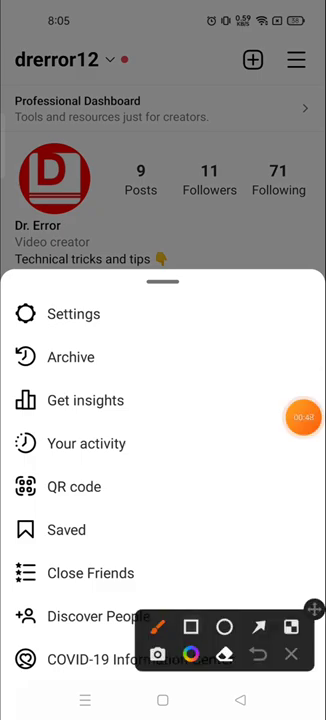
# Go through Settings and Security into the Password page under Login security
pyautogui.click(196, 628)
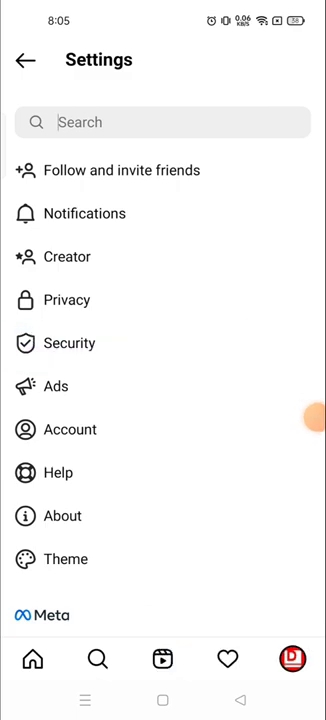
pyautogui.click(72, 344)
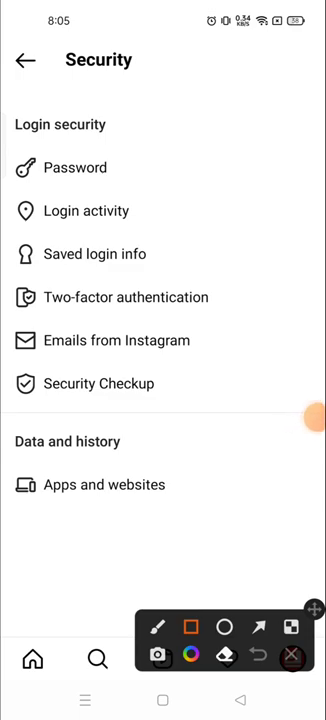
pyautogui.moveTo(168, 150); pyautogui.dragTo(212, 196)
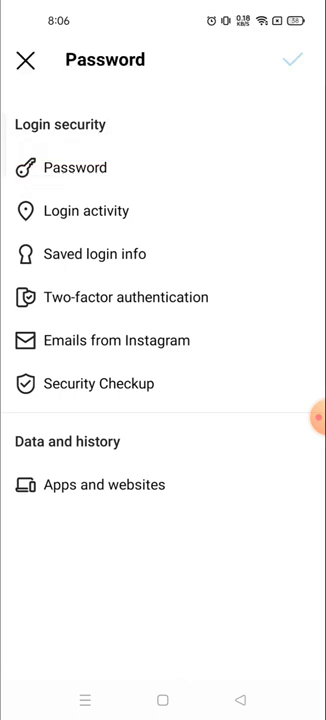
# Focus the Current and New password fields, revealing the 6-character minimum warning
pyautogui.click(74, 168)
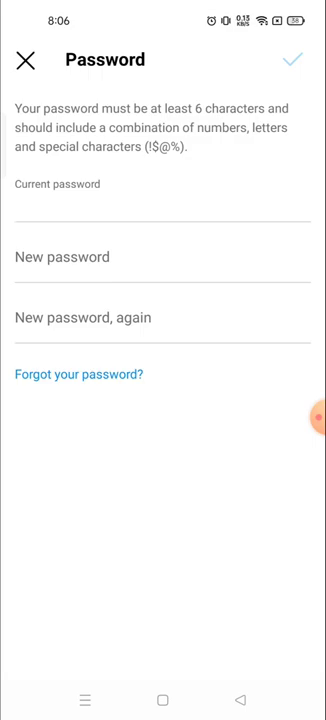
pyautogui.click(164, 192)
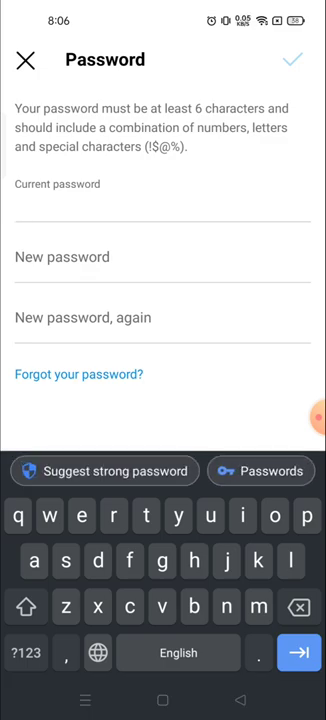
pyautogui.click(164, 212)
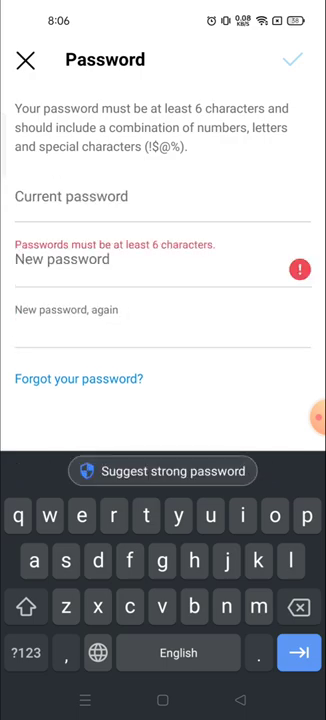
pyautogui.click(164, 332)
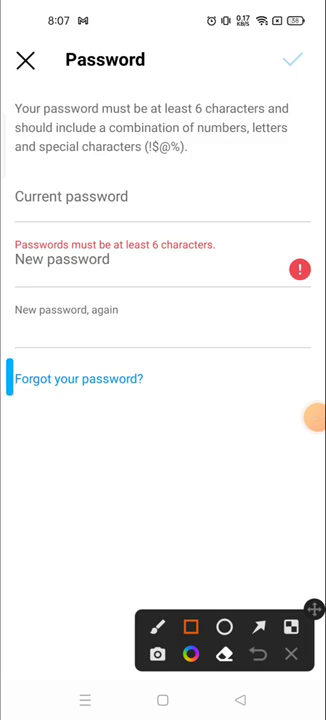
# Request a reset via 'Forgot your password?' and dismiss the Text Message Sent notice
pyautogui.click(292, 656)
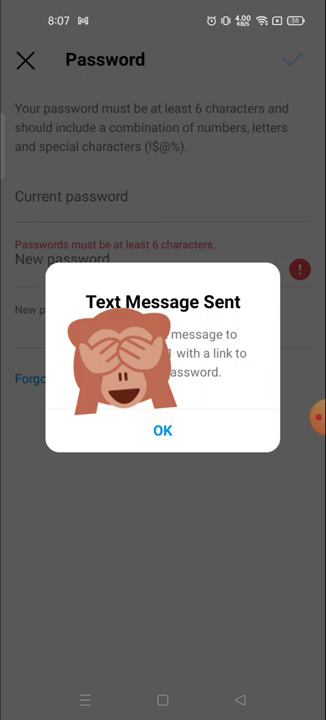
pyautogui.click(162, 430)
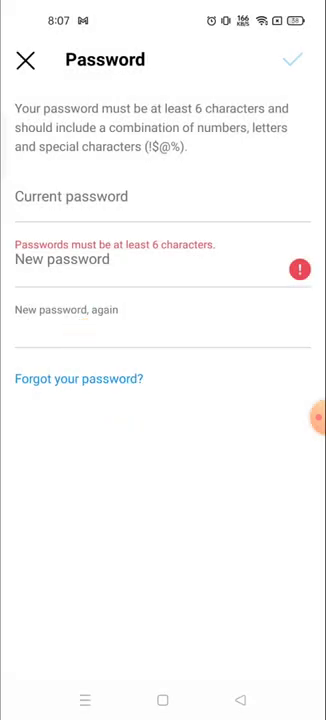